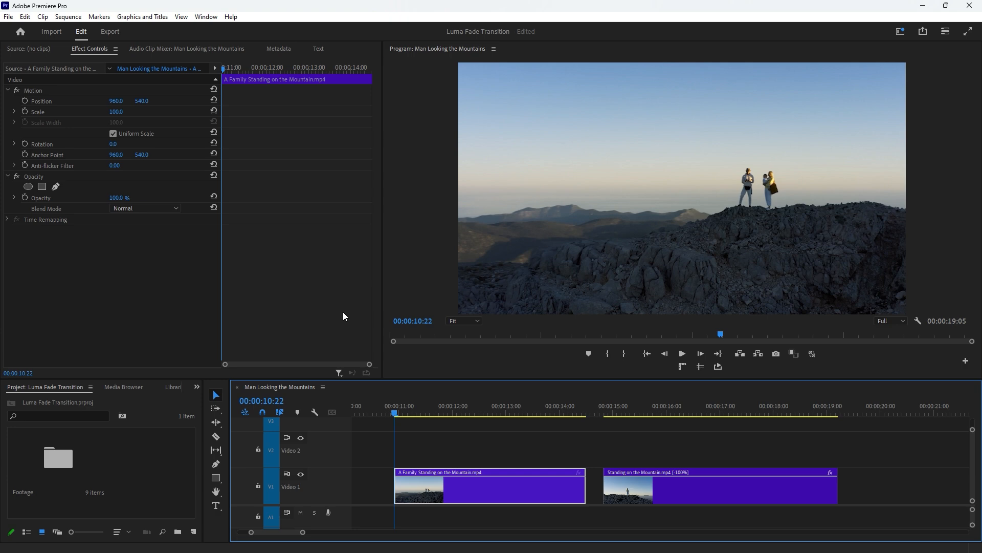
Step: Move the family mountain clip onto Video 2 so it overlaps the other clip on Video 1
click(428, 415)
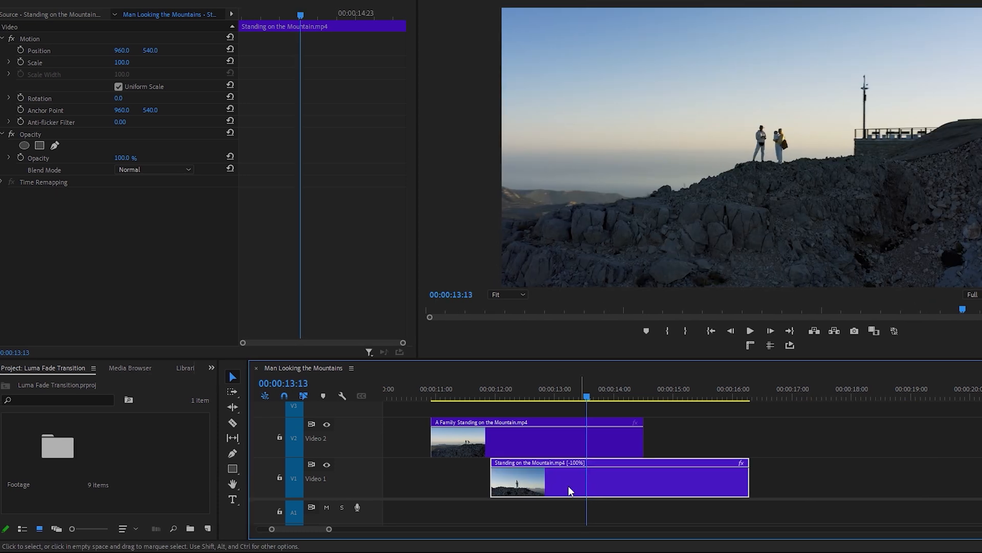
Step: Find Gradient Wipe via the Effects panel search and apply it to the family clip on Video 2
click(217, 367)
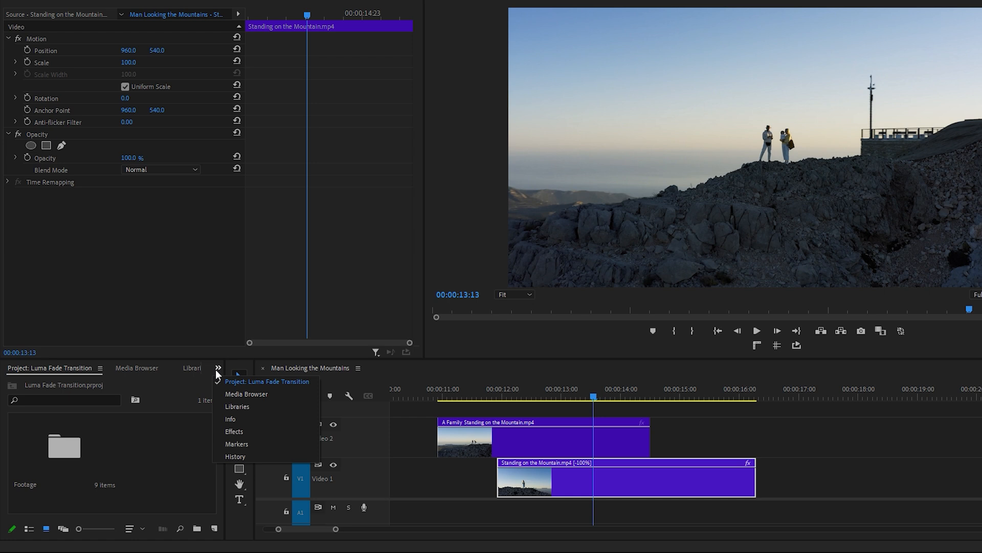
click(234, 431)
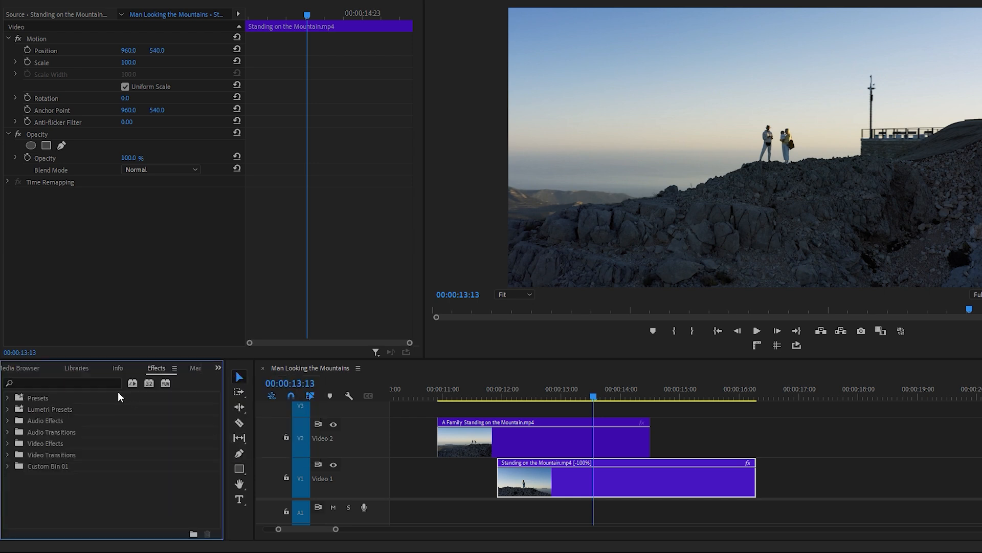
text(gradient wipe)
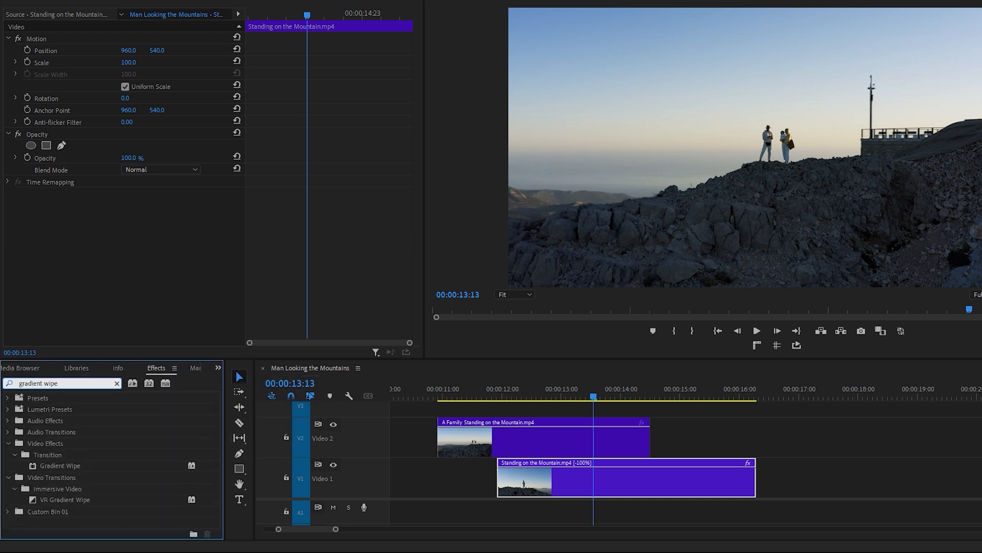
click(60, 464)
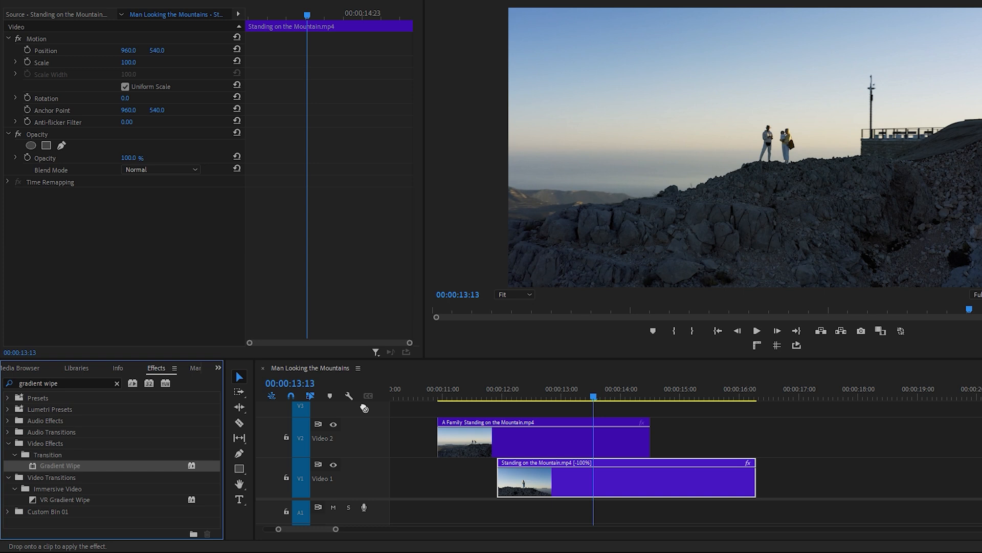
click(542, 439)
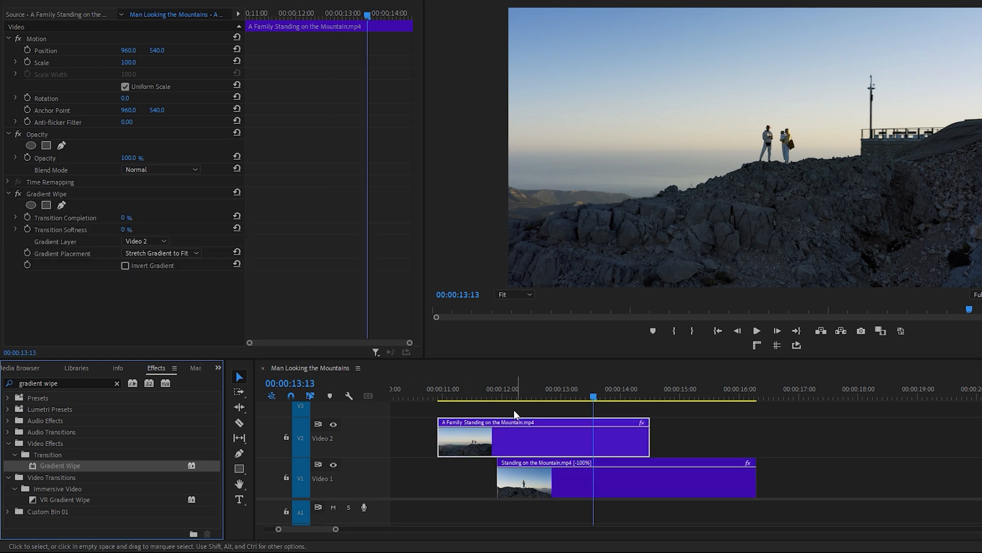
click(560, 397)
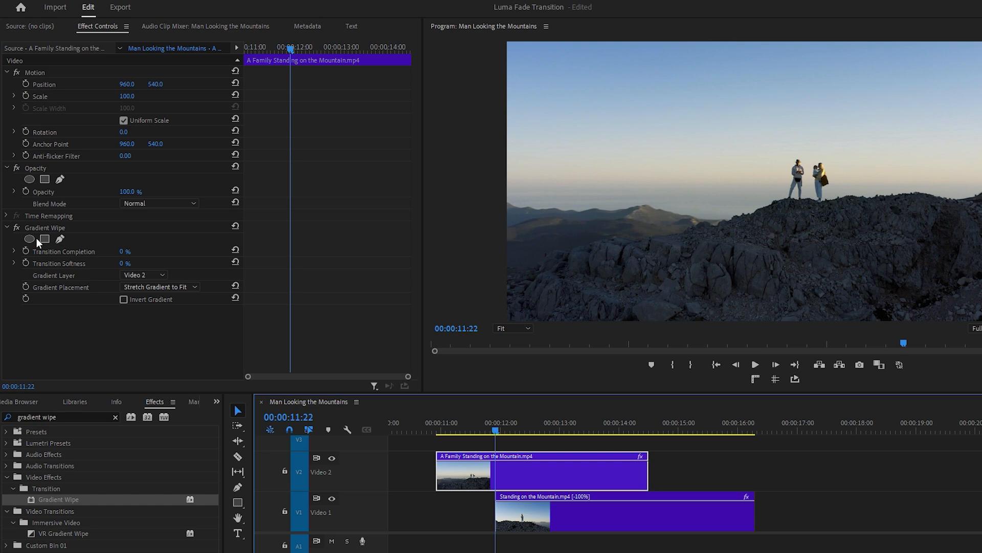
mouse_move(44, 252)
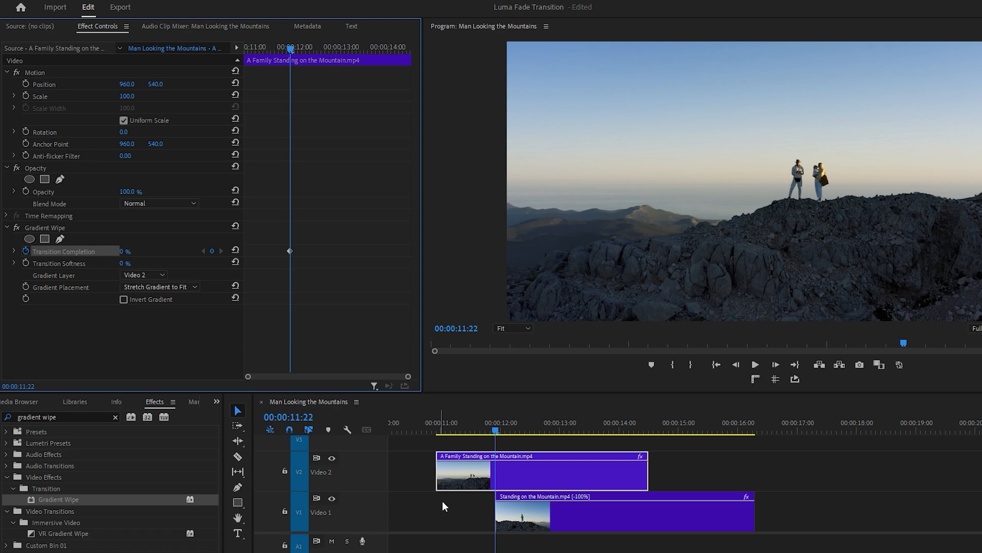
Step: Start Transition Completion keyframing at 0% at 11:22, with a second keyframe further along
click(495, 430)
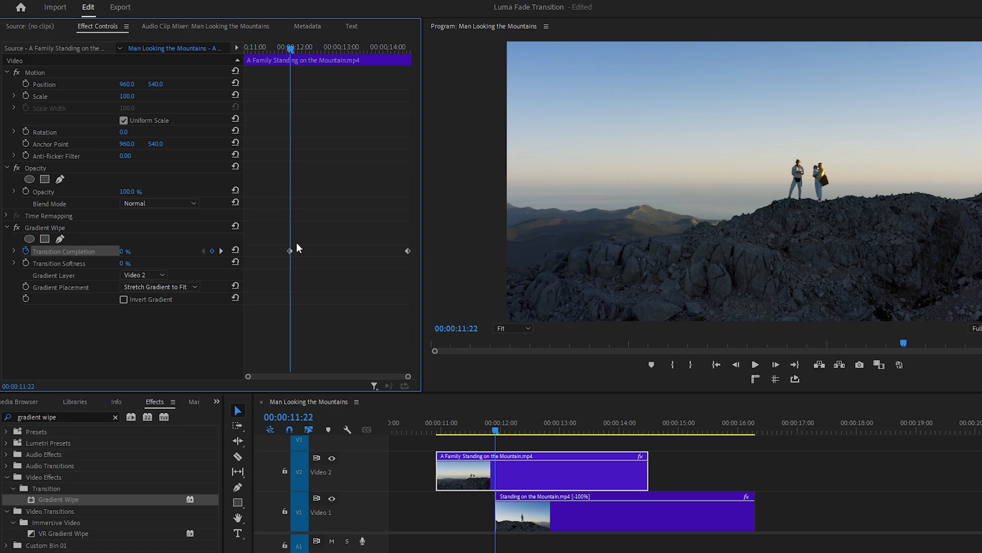
mouse_move(305, 60)
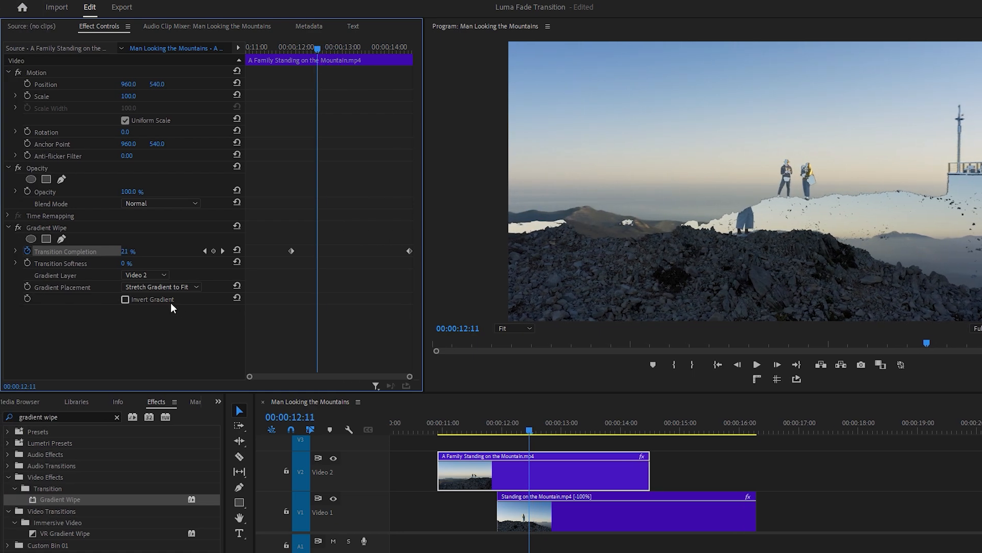
Step: Enable Invert Gradient on the wipe and select the Transition Softness value for editing
click(126, 299)
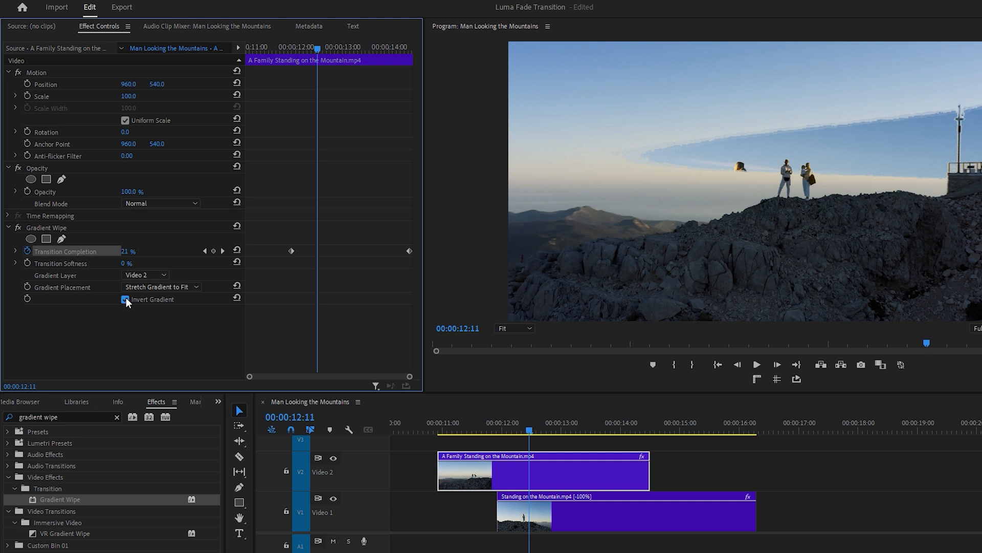
click(126, 299)
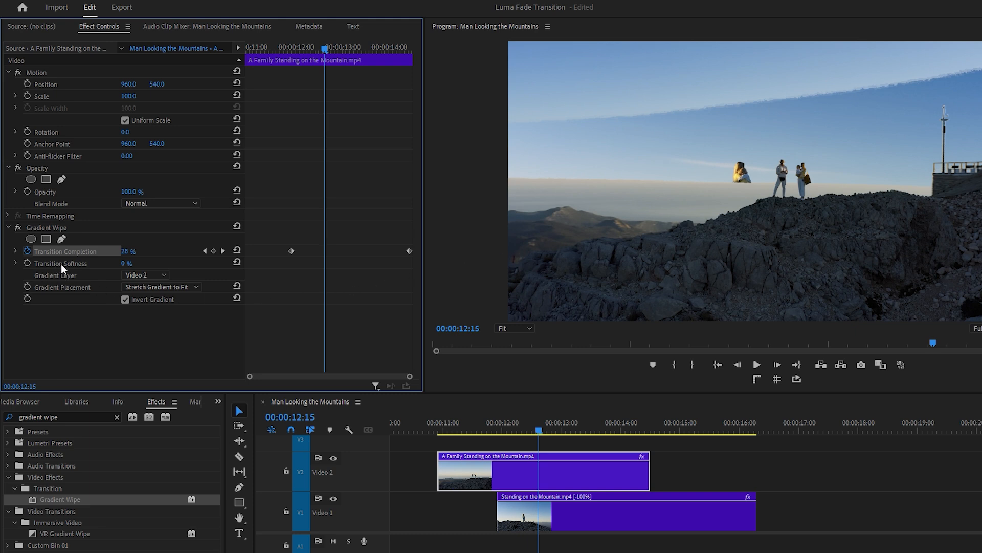
click(136, 263)
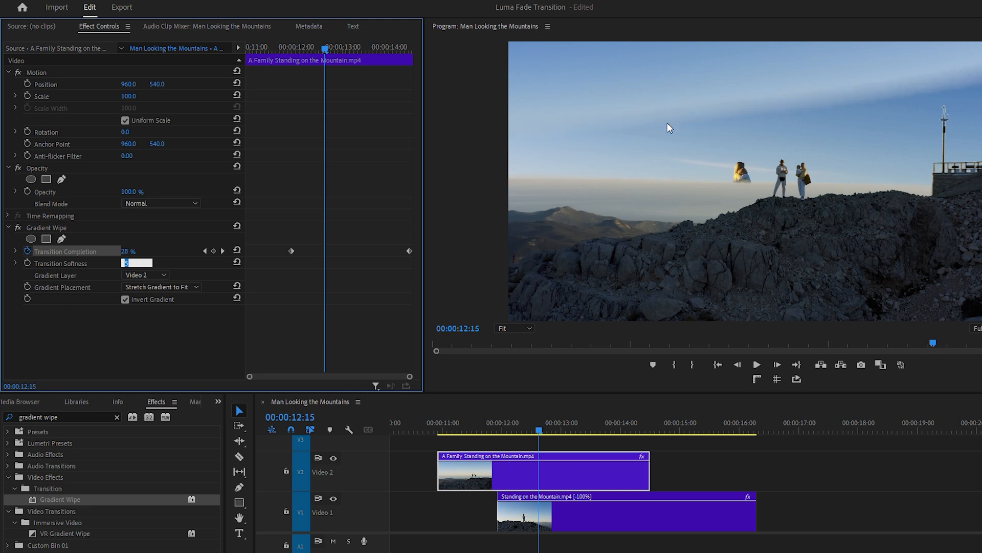
mouse_move(758, 107)
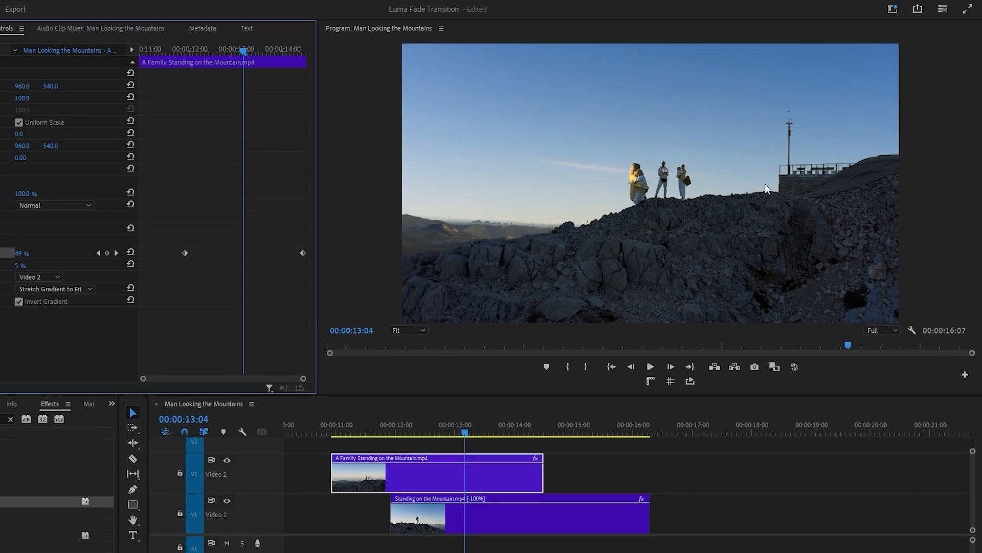
mouse_move(401, 201)
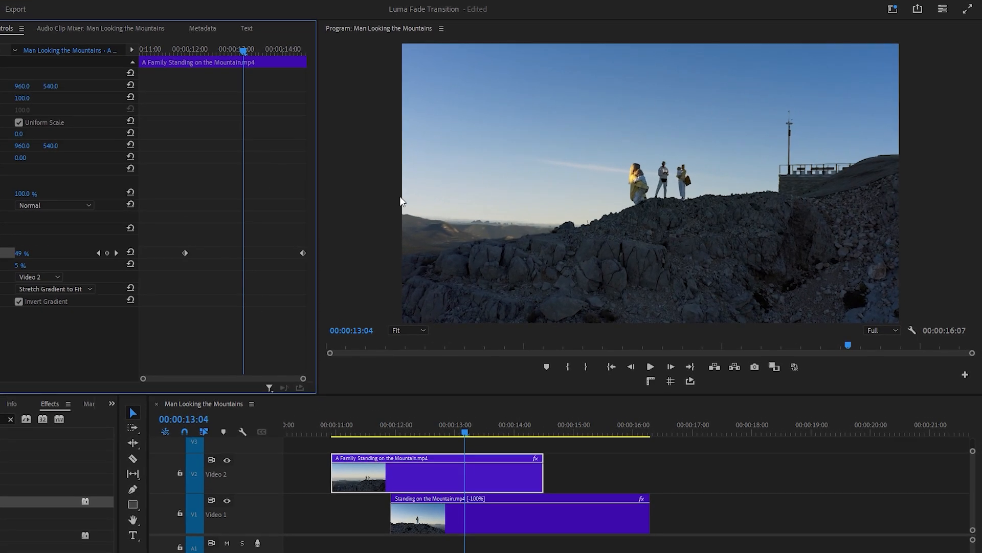
mouse_move(241, 259)
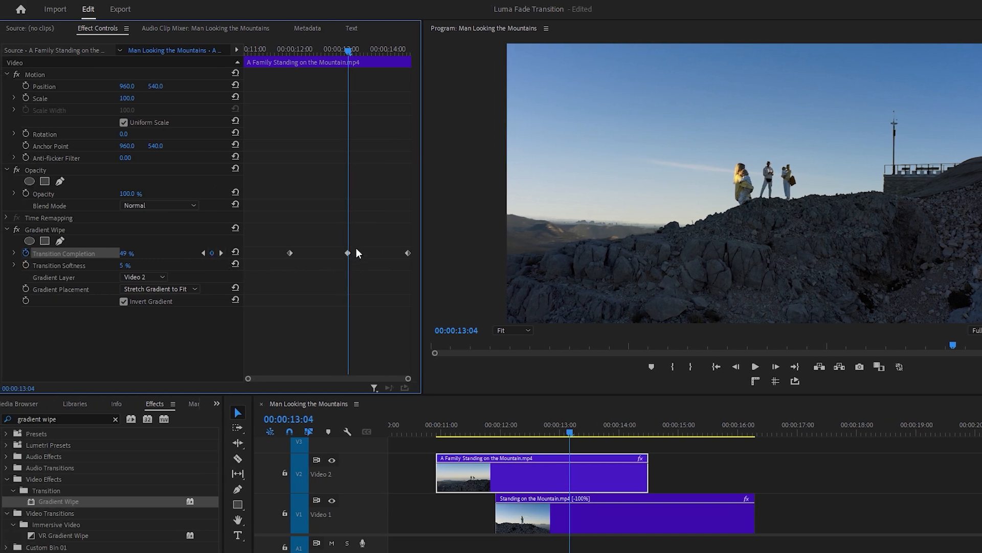
mouse_move(325, 265)
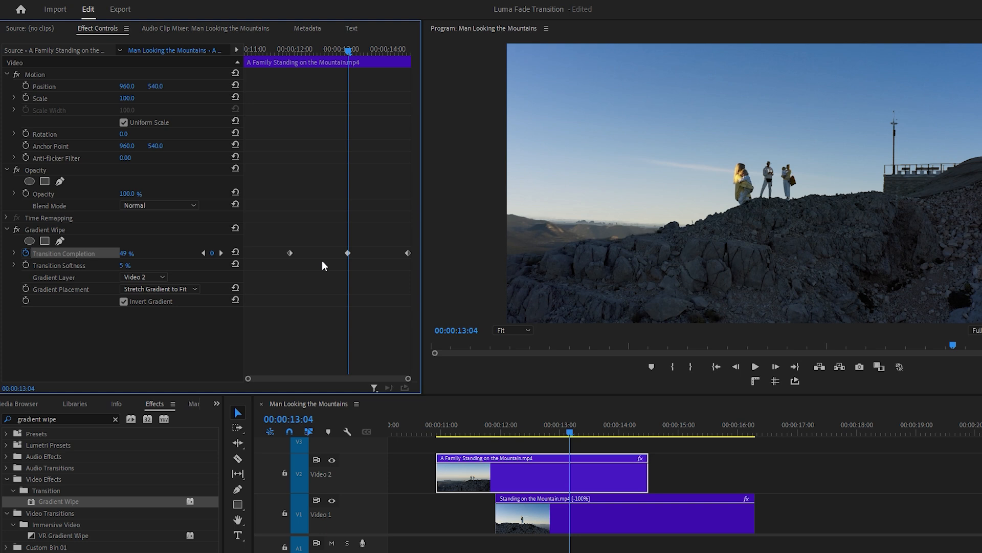
mouse_move(317, 257)
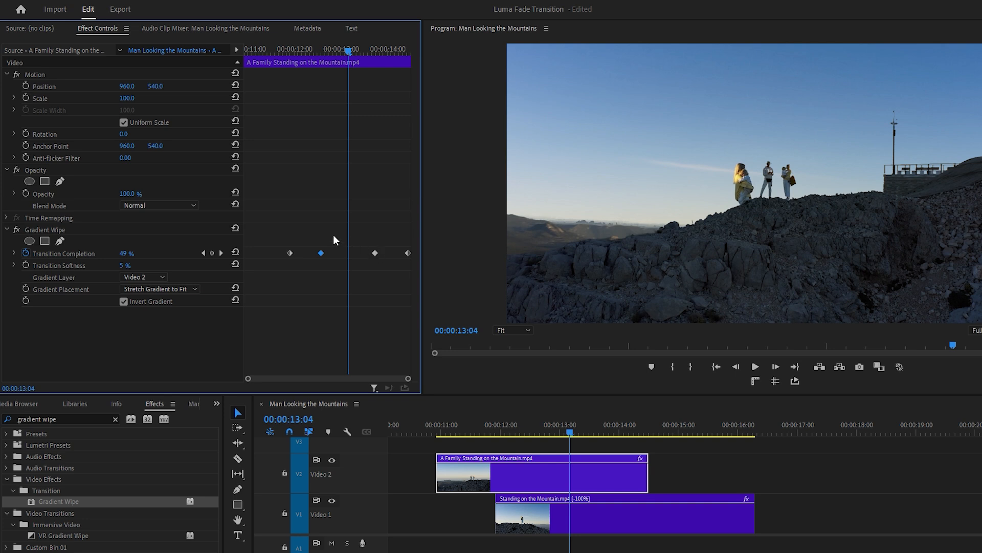
mouse_move(378, 258)
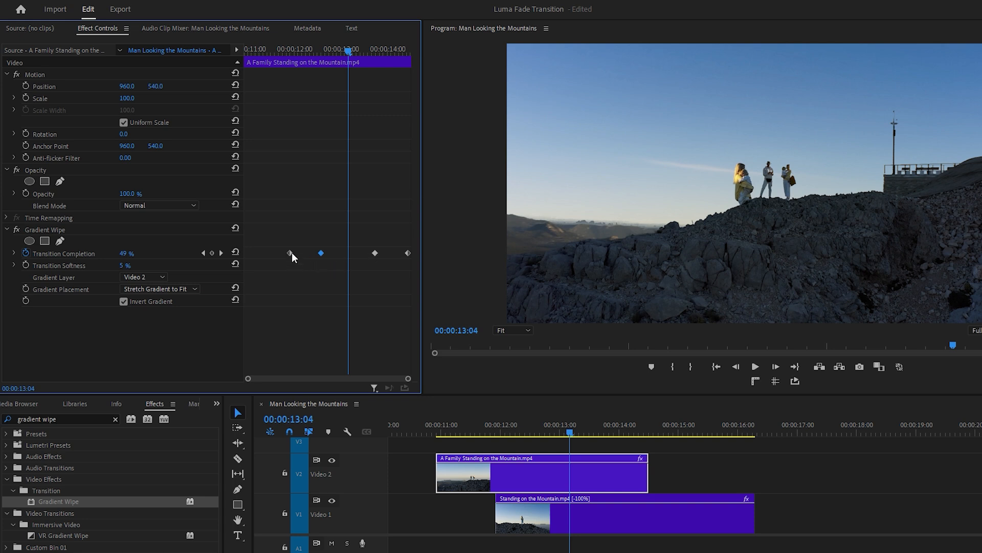
Step: Arrange four Transition Completion keyframes with two matching middle ones around 49% to hold the wipe
click(290, 252)
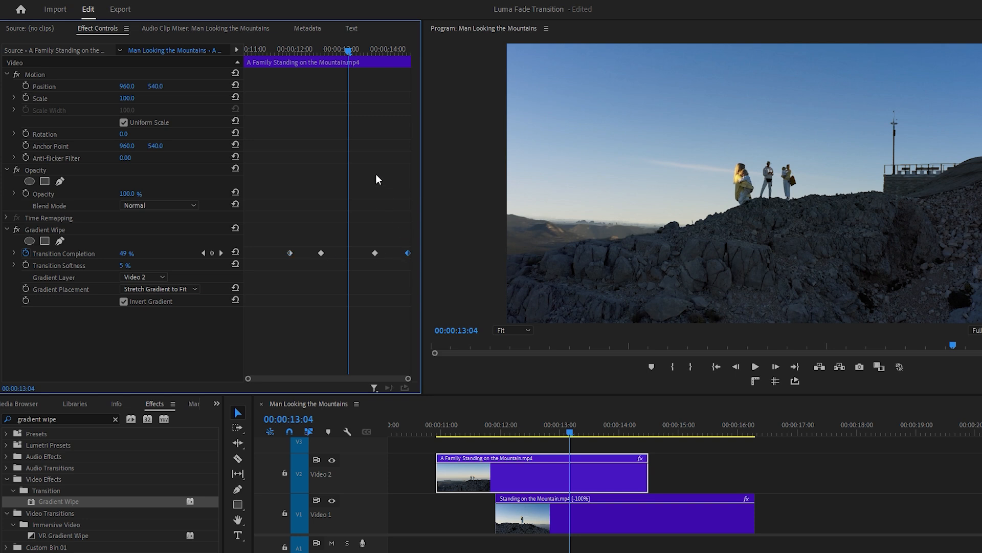
click(261, 49)
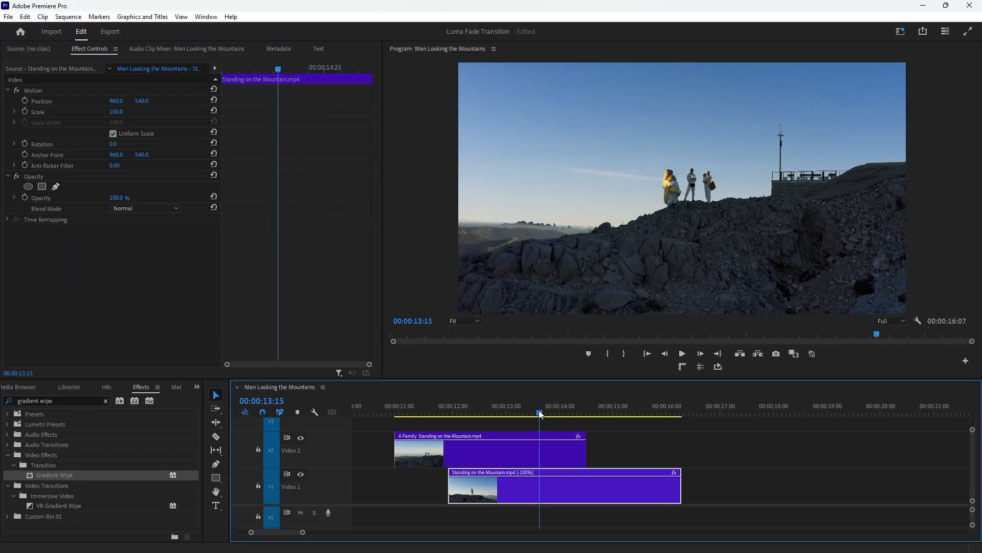
Step: Ease the wipe out of the first Transition Completion keyframe and into the later ones
click(513, 450)
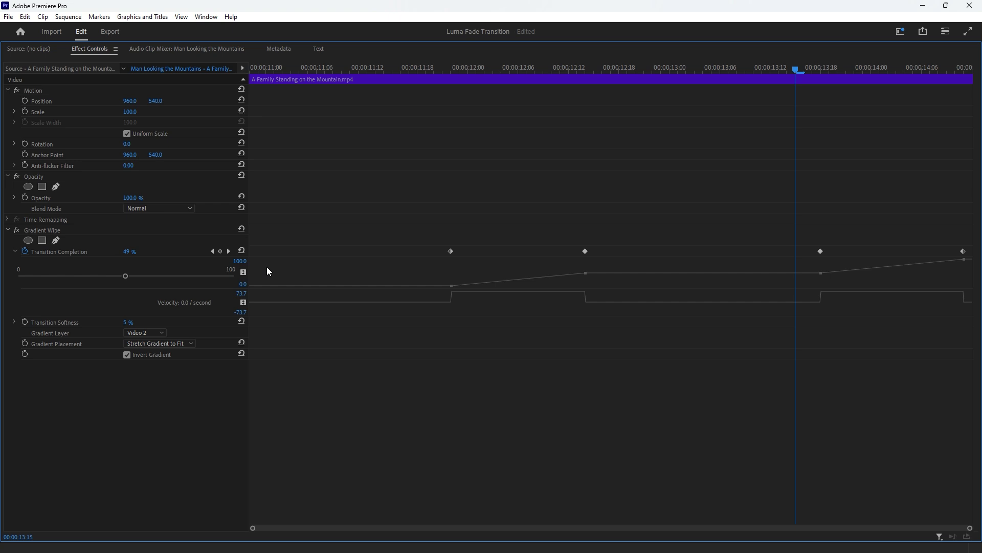
mouse_move(594, 269)
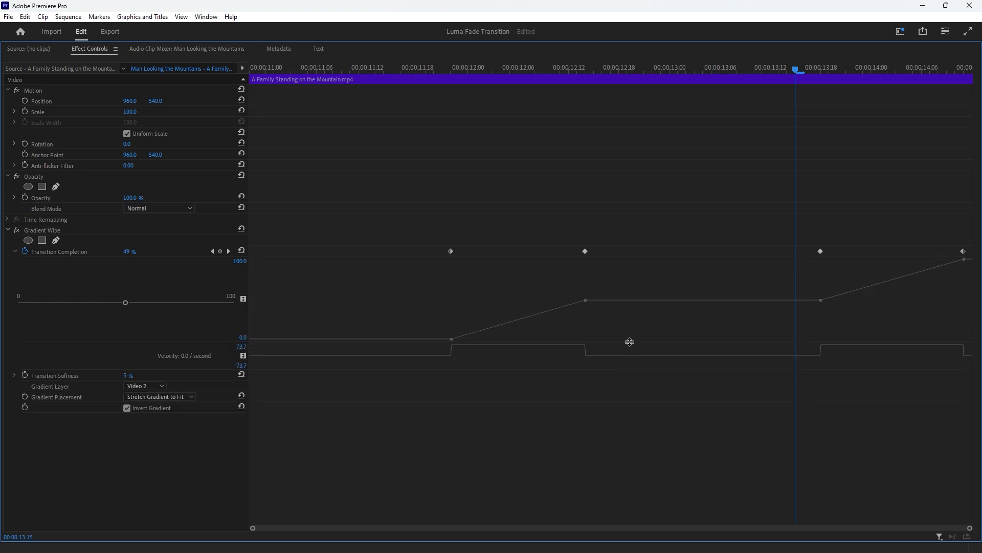
mouse_move(451, 257)
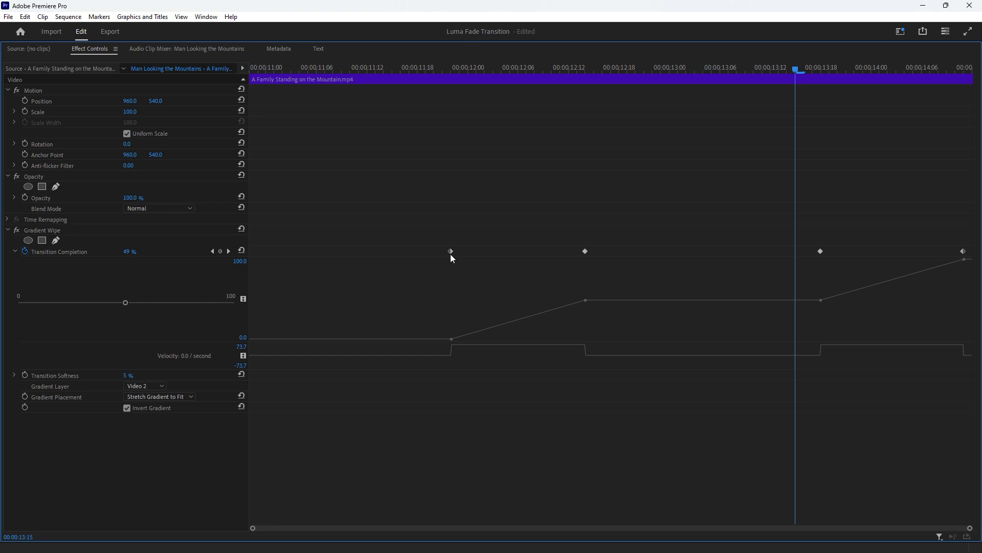
right_click(450, 251)
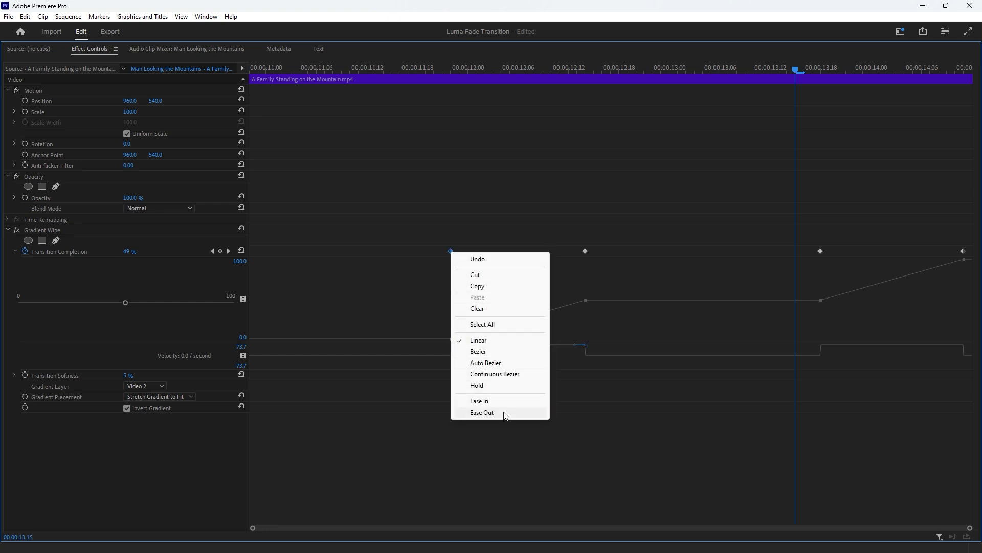
click(482, 412)
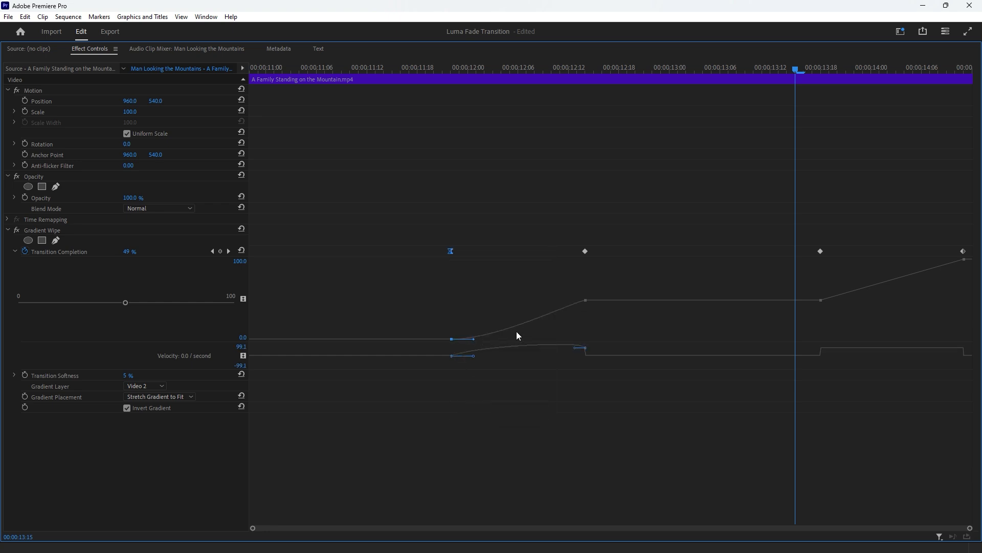
mouse_move(944, 264)
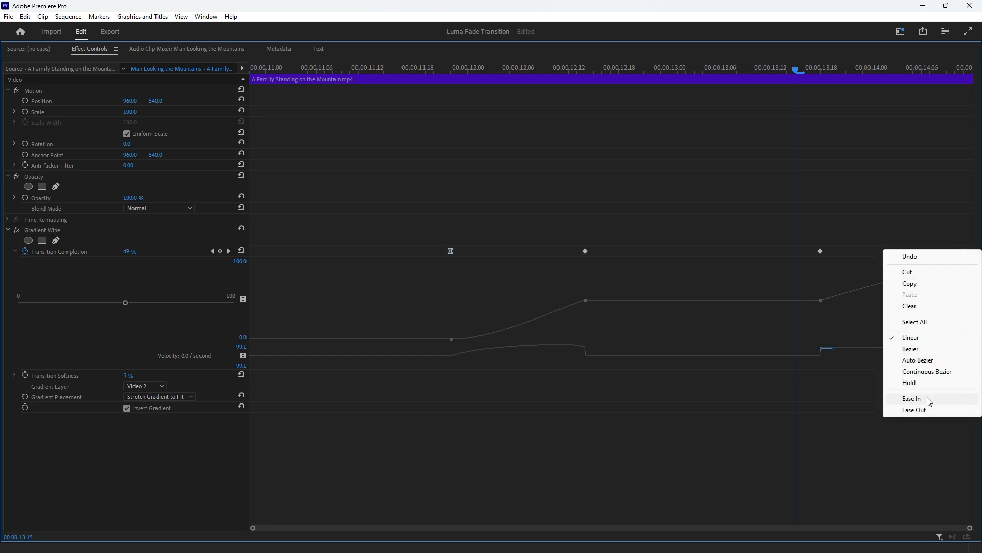
click(911, 398)
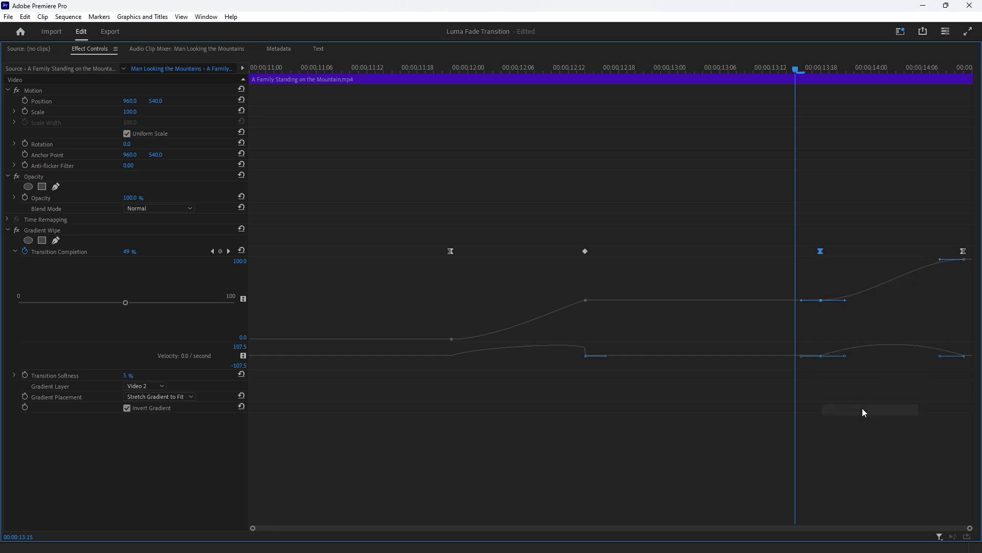
mouse_move(853, 327)
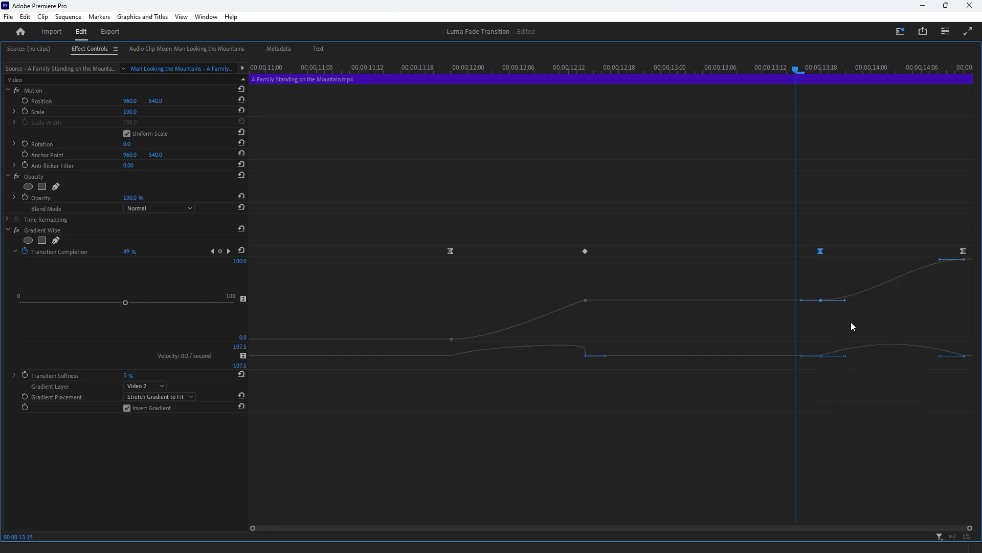
Step: Smooth the completion curve at the second keyframe via its interpolation options
right_click(585, 251)
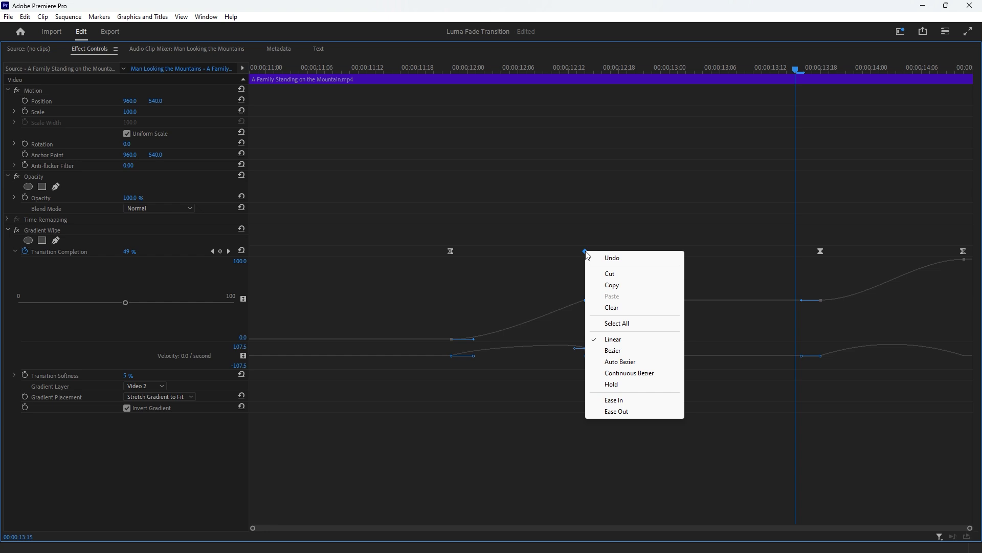
click(613, 350)
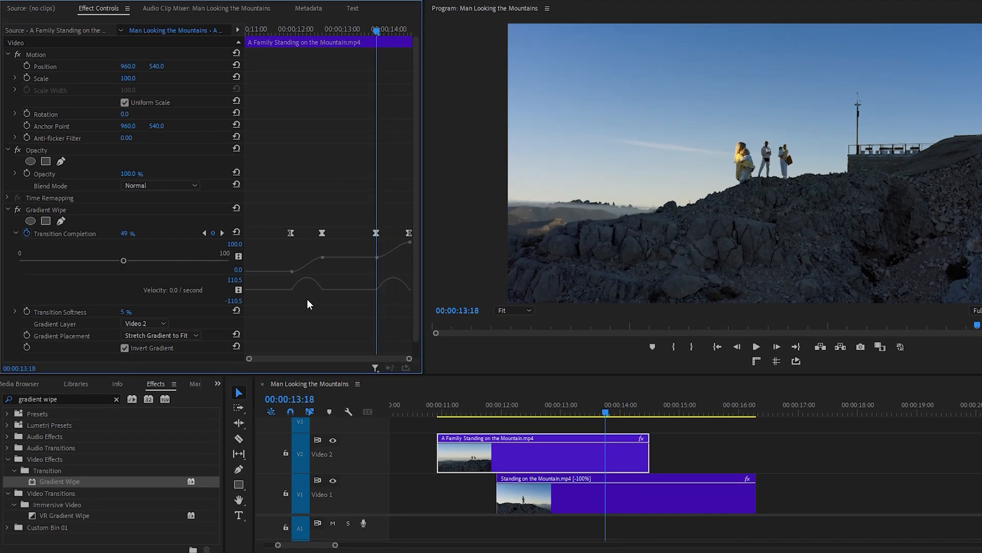
Step: Keyframe Transition Softness from its start value to 22 then 30 later in the wipe
click(58, 311)
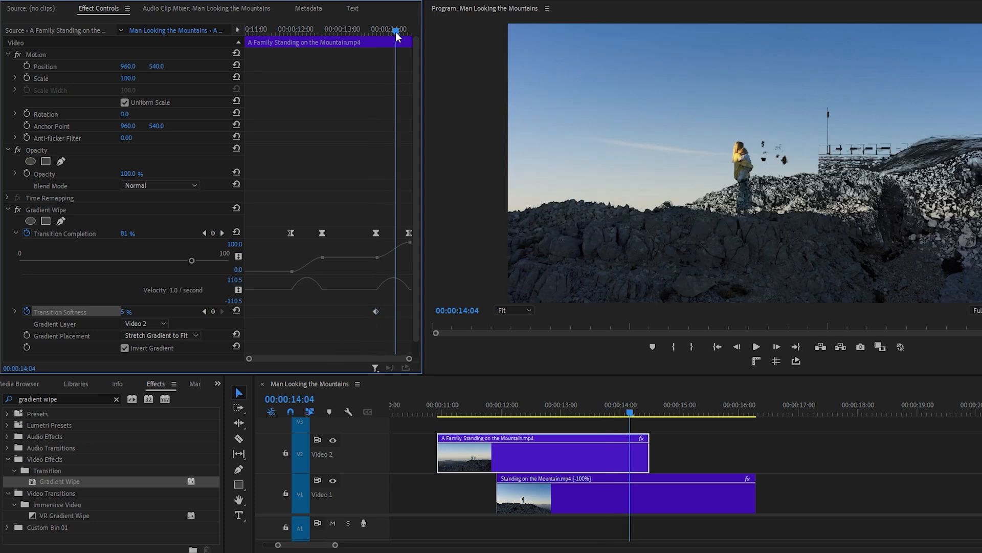
mouse_move(892, 167)
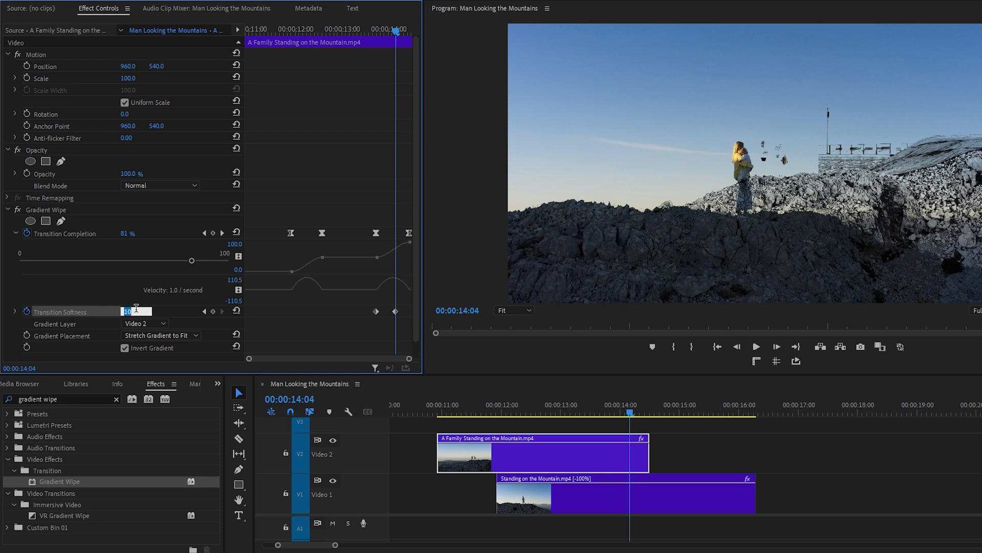
text(22)
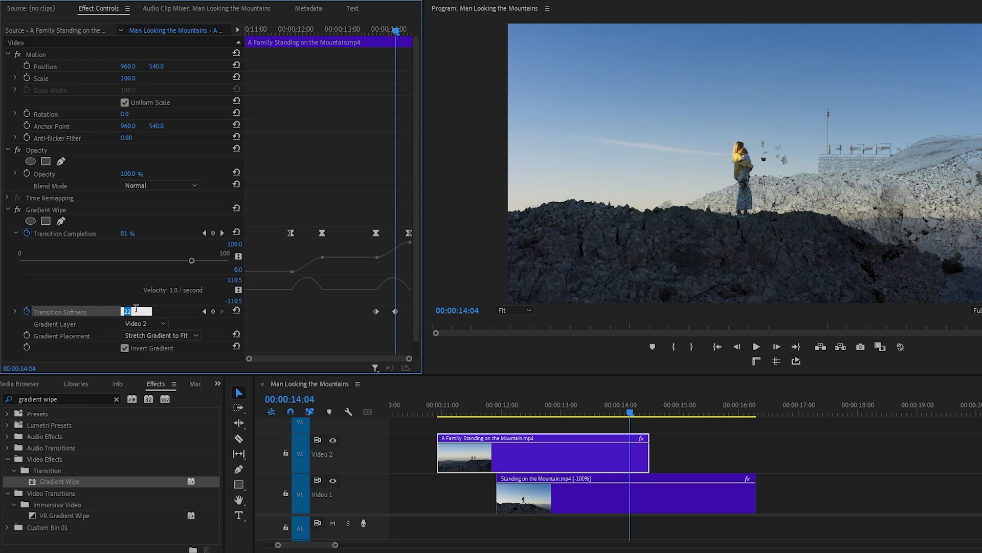
text(30)
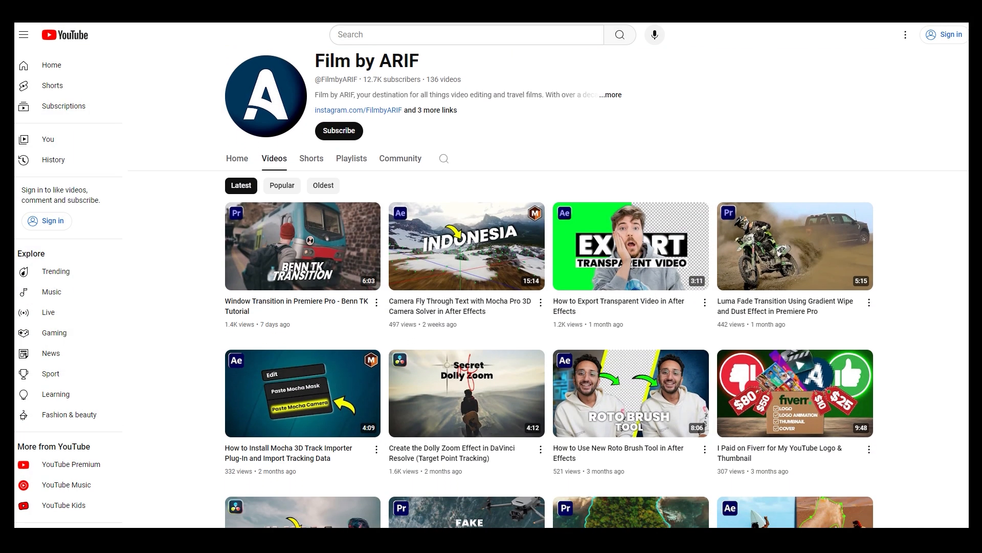
Step: Scroll down the YouTube channel's Videos list to see more tutorials
scroll(down, 3)
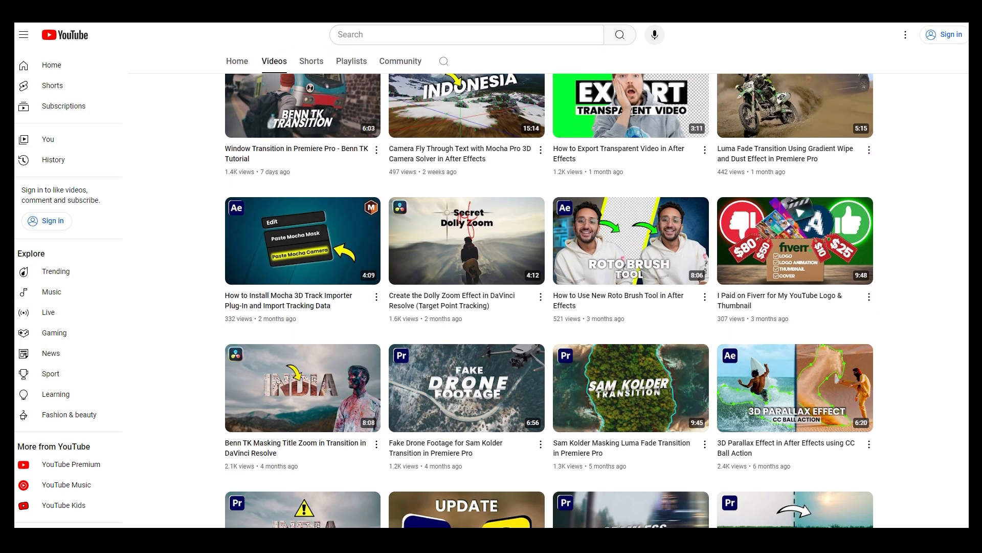